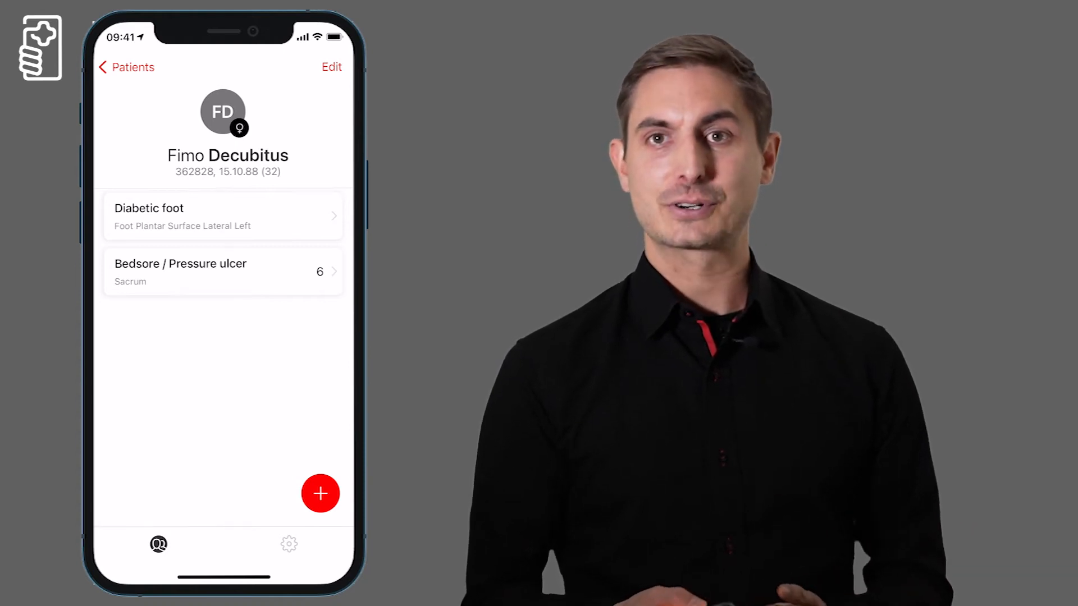
# Review the sacrum pressure ulcer's area, circumference, depth and healing trend chart.
pyautogui.click(319, 494)
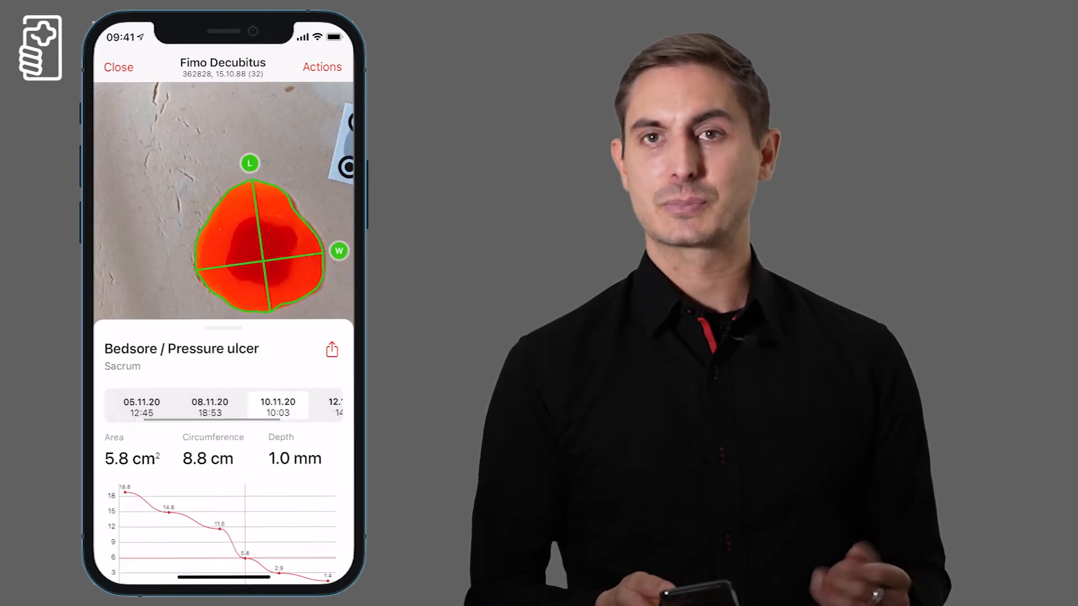
pyautogui.scroll(3)
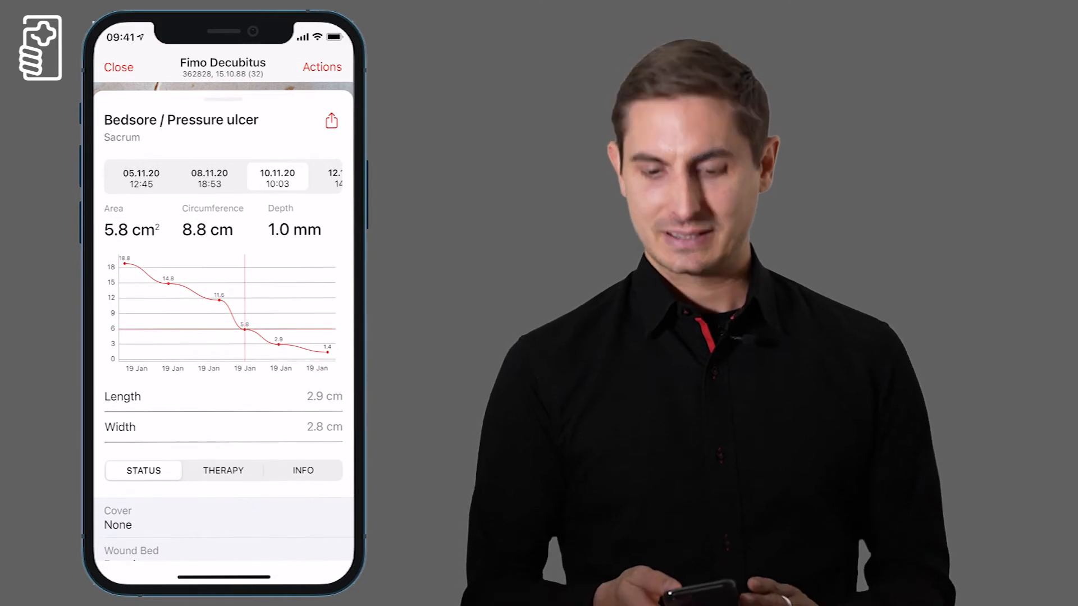
pyautogui.scroll(-3)
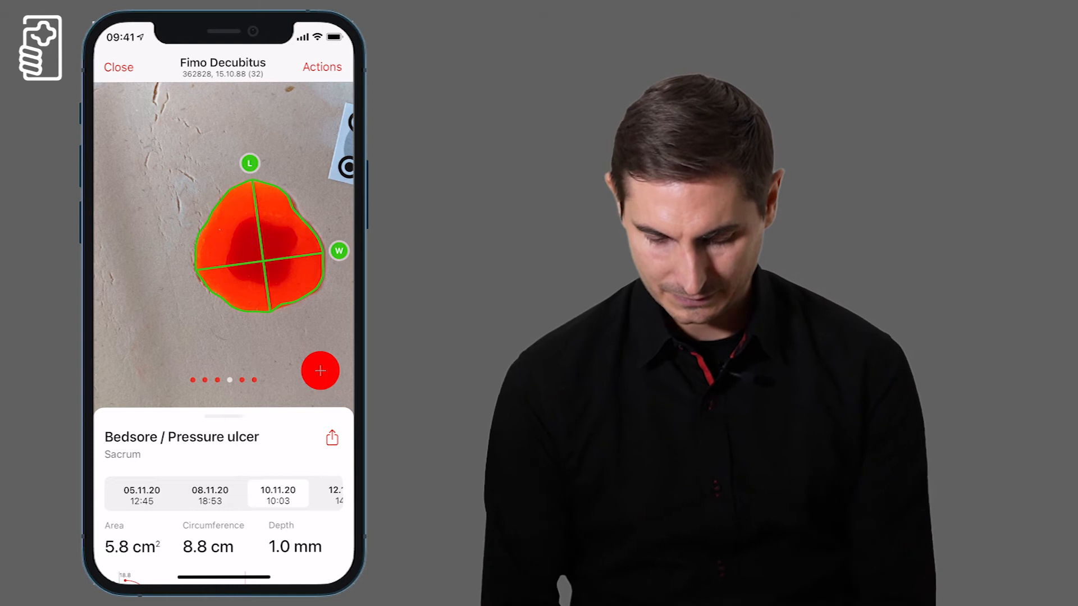
# Photograph the wound with the calibration marker, yielding 8.1 × 6.4 cm and 38.5 cm² area.
pyautogui.click(319, 371)
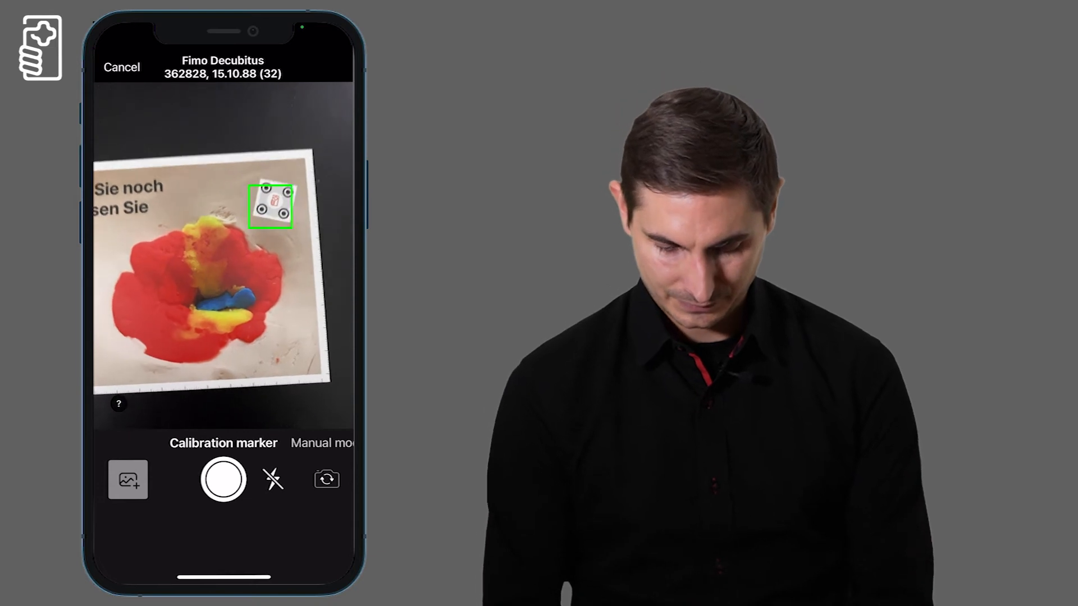
pyautogui.click(222, 479)
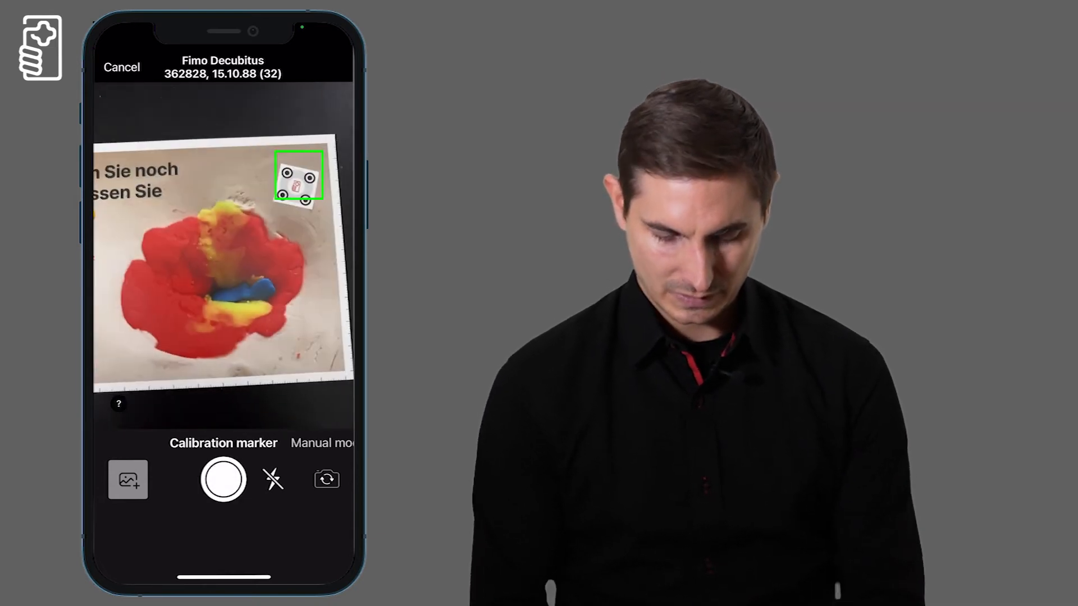
pyautogui.click(223, 479)
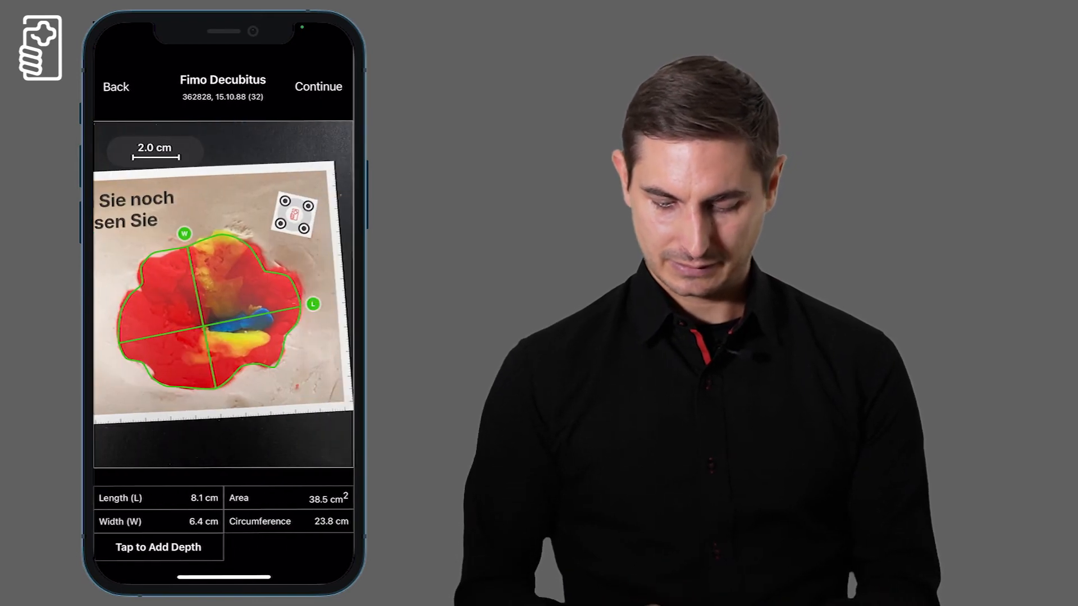
# Add a 6.0 mm wound depth and continue to the status questionnaire.
pyautogui.click(157, 547)
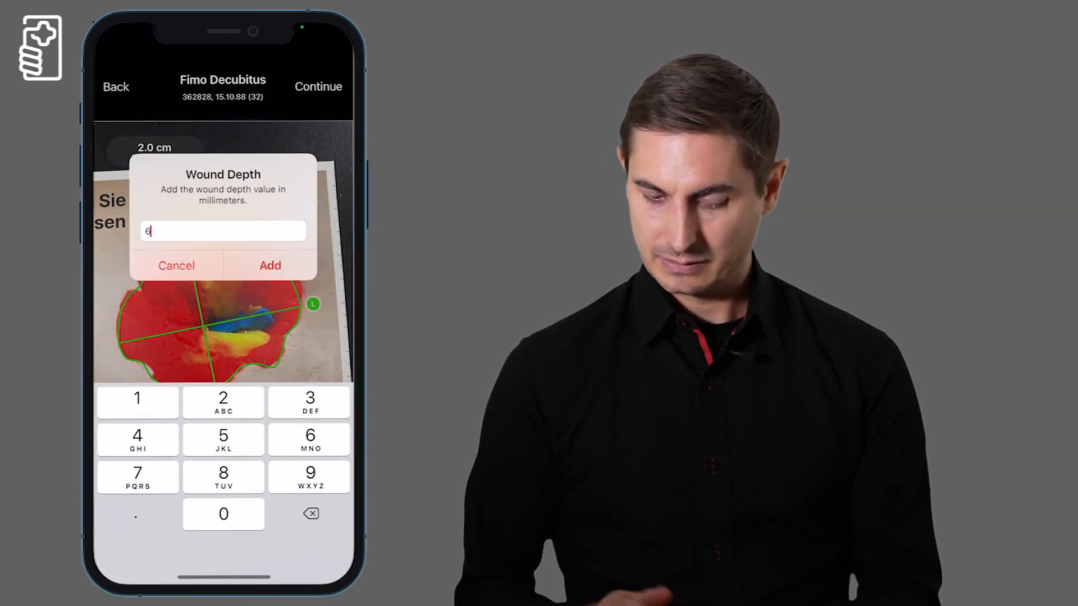
pyautogui.click(270, 266)
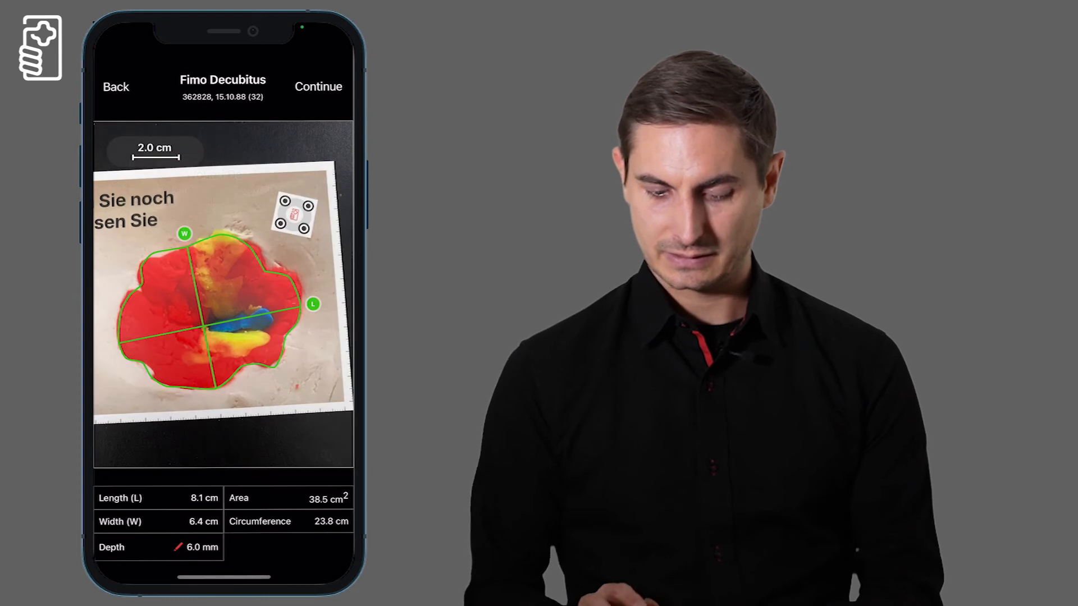
pyautogui.click(318, 87)
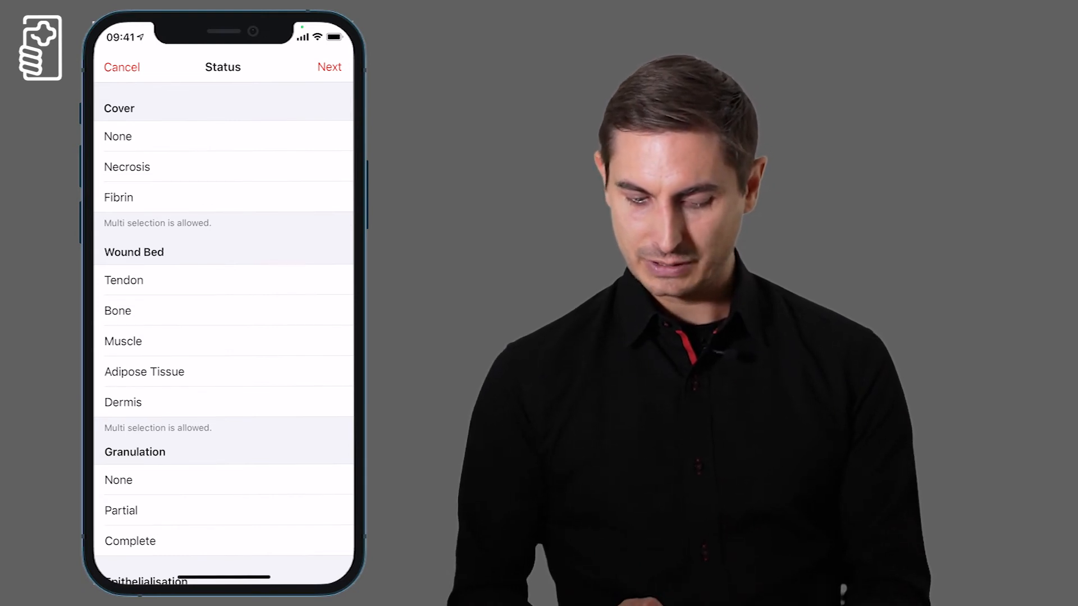
# Mark macerated edges and local infection, with pain scores 7 on dressing change and 2 at rest.
pyautogui.scroll(-3)
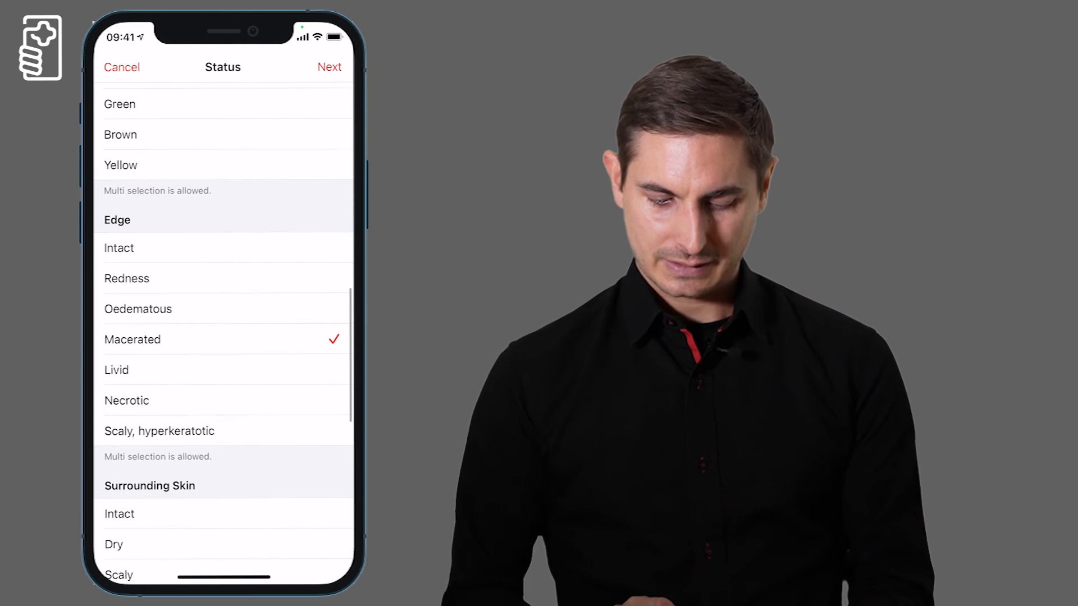
pyautogui.scroll(-3)
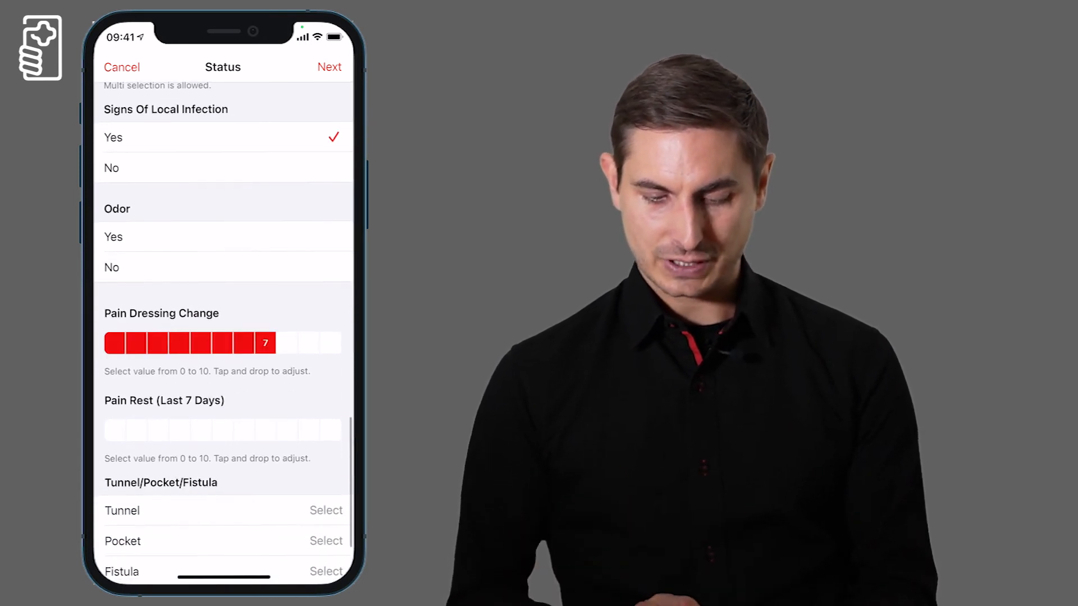
pyautogui.click(146, 429)
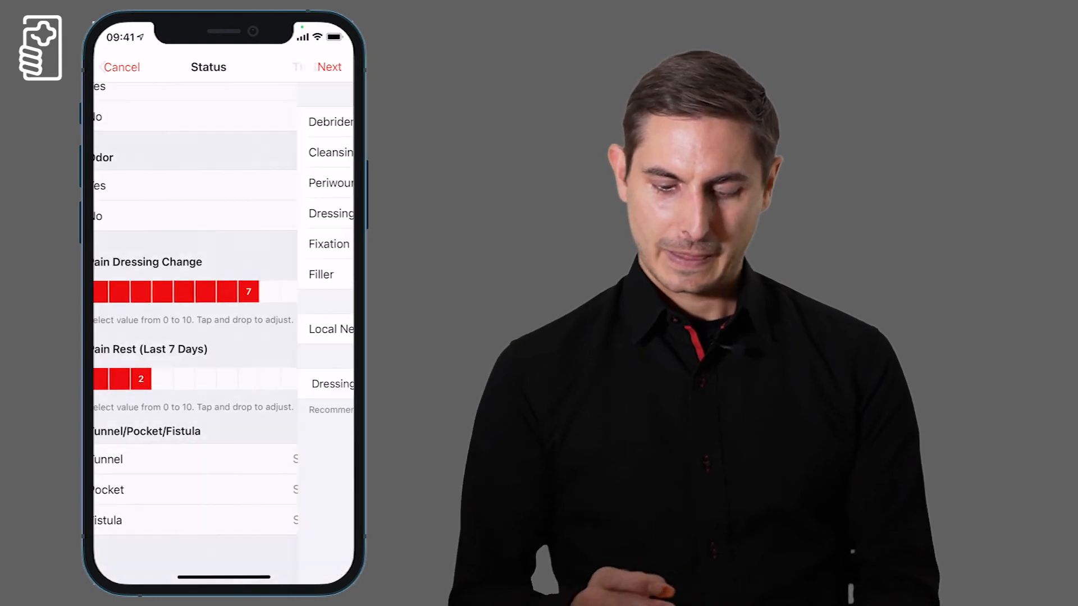
# Choose mechanical debridement and a 5-day dressing change interval.
pyautogui.click(330, 67)
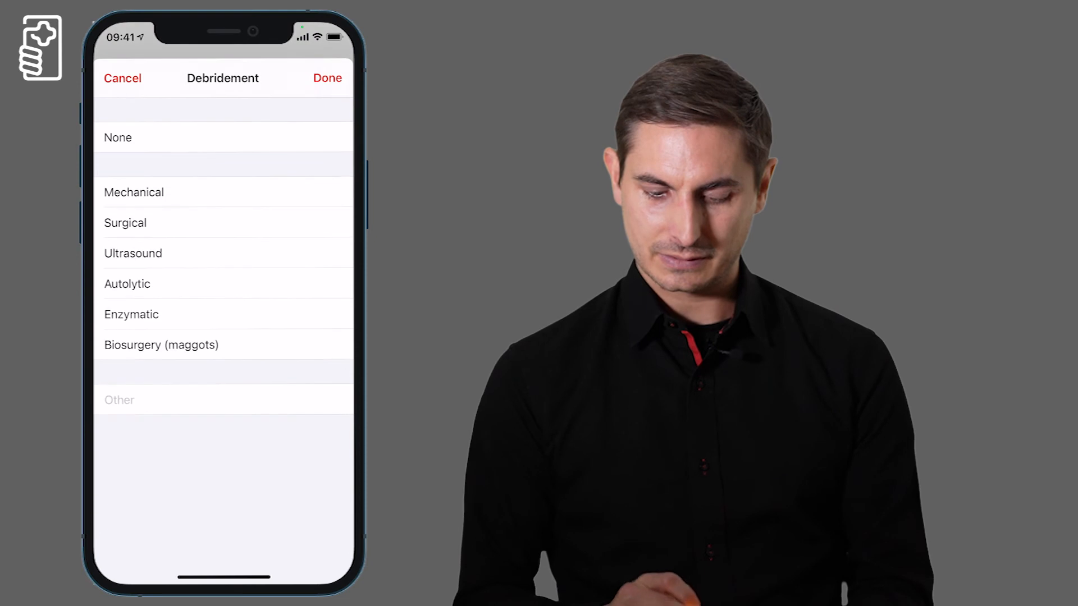
pyautogui.click(133, 192)
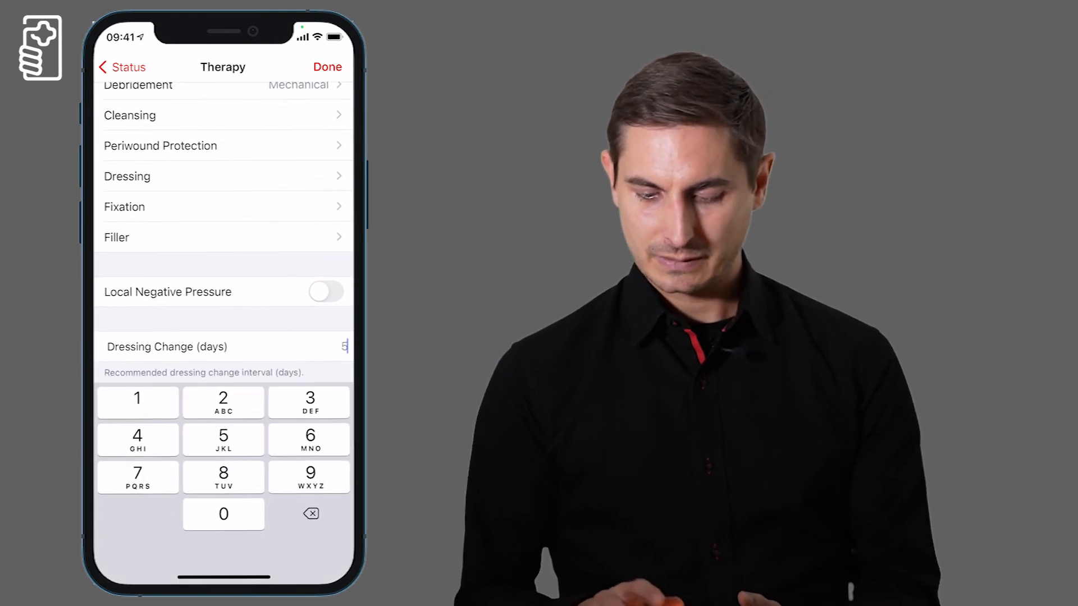
pyautogui.click(327, 67)
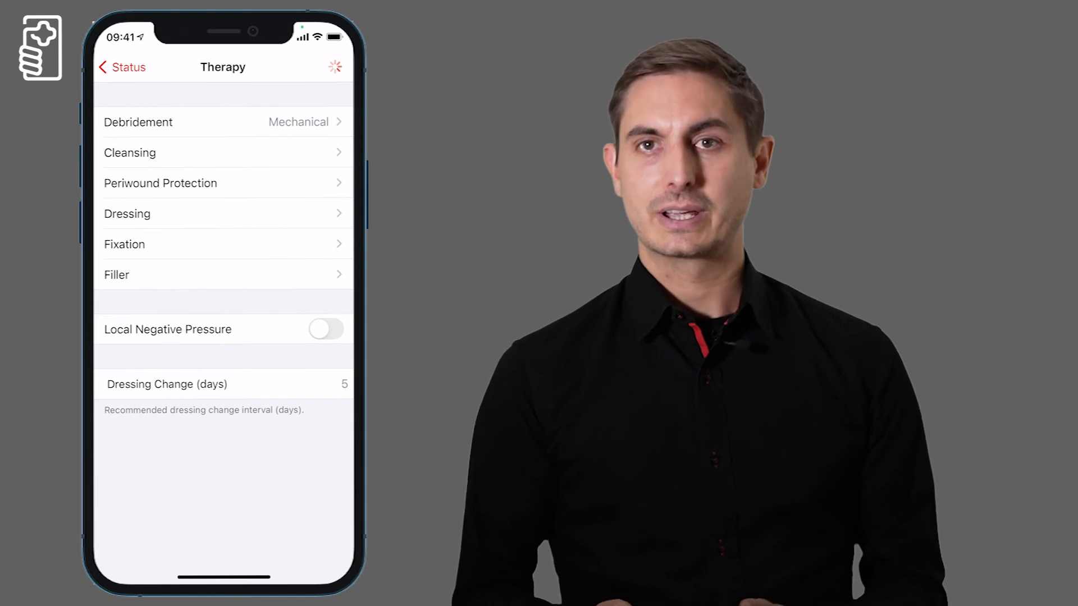
# Save the assessment as the 29.11.20 timeline entry, return to the patient, and view settings.
pyautogui.click(122, 66)
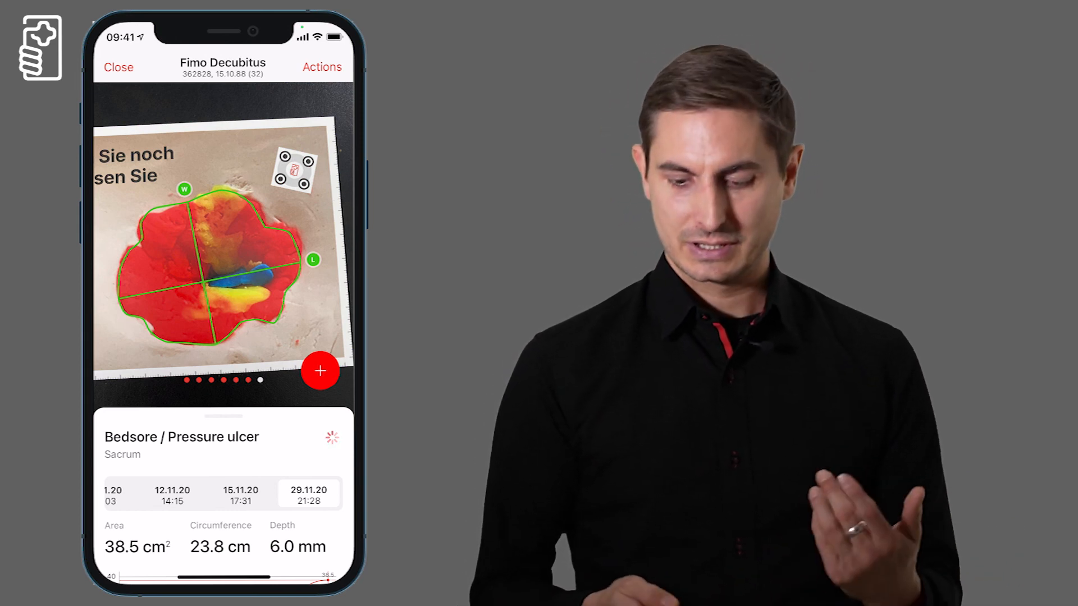
pyautogui.click(322, 67)
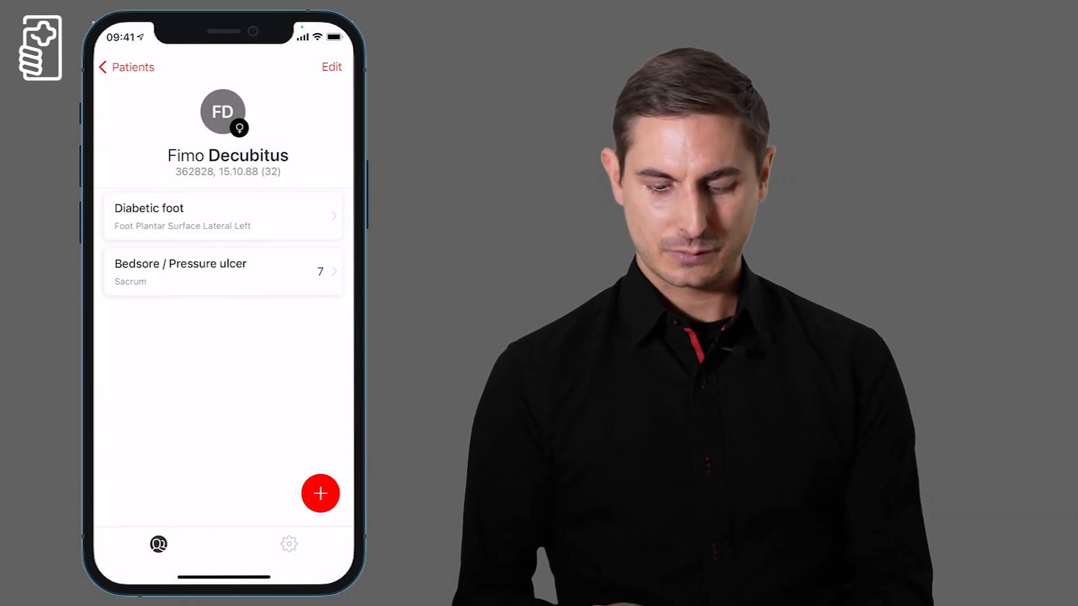
pyautogui.click(288, 544)
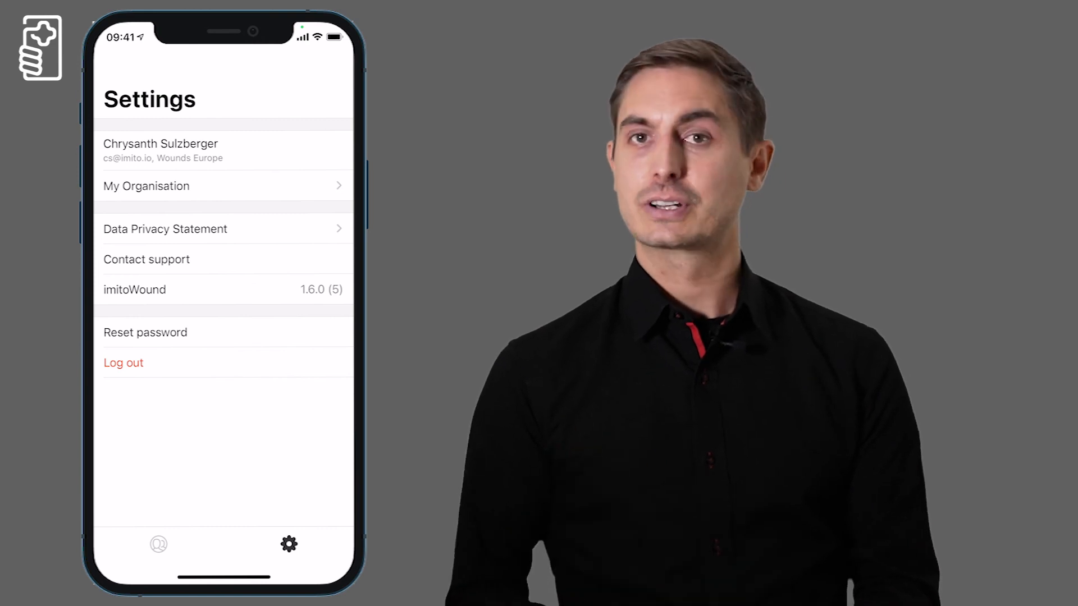